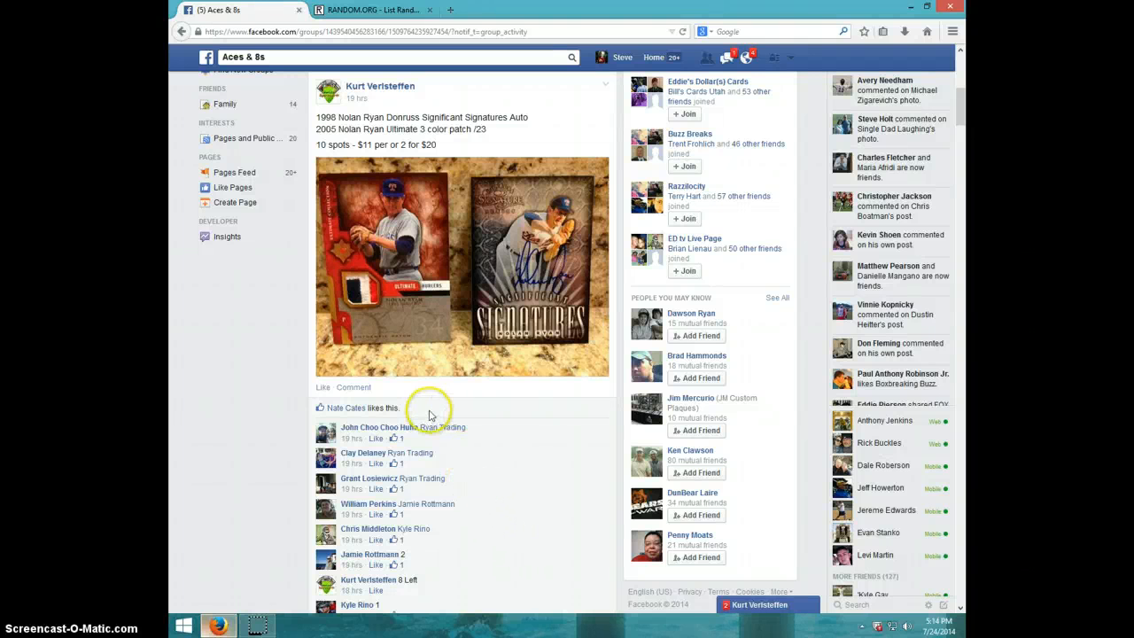
mouse_move(483, 308)
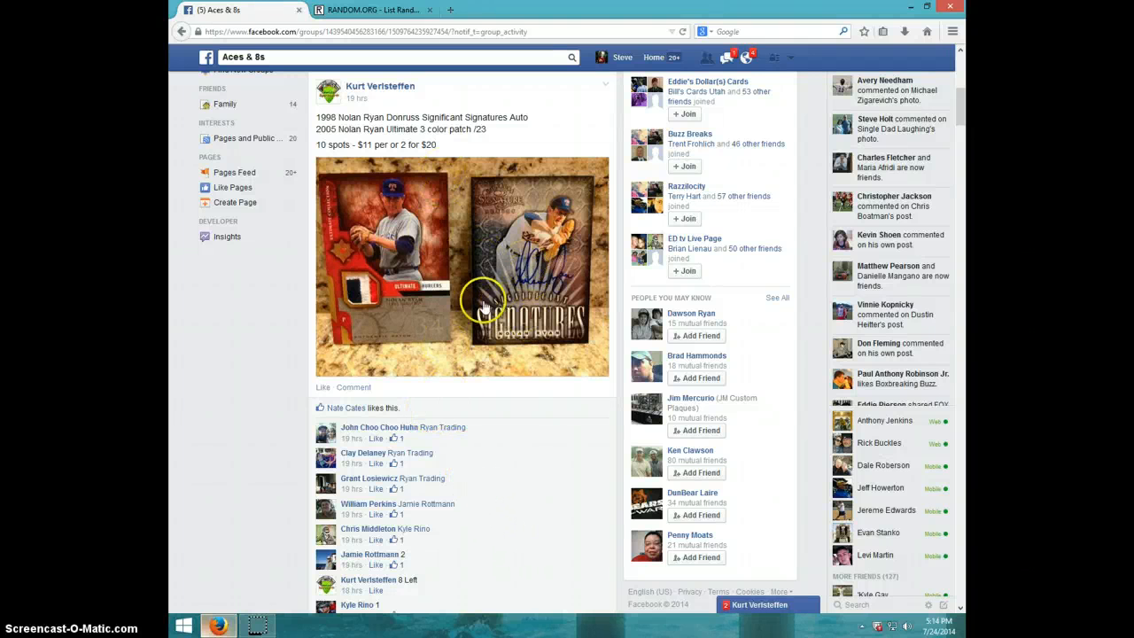
mouse_move(362, 290)
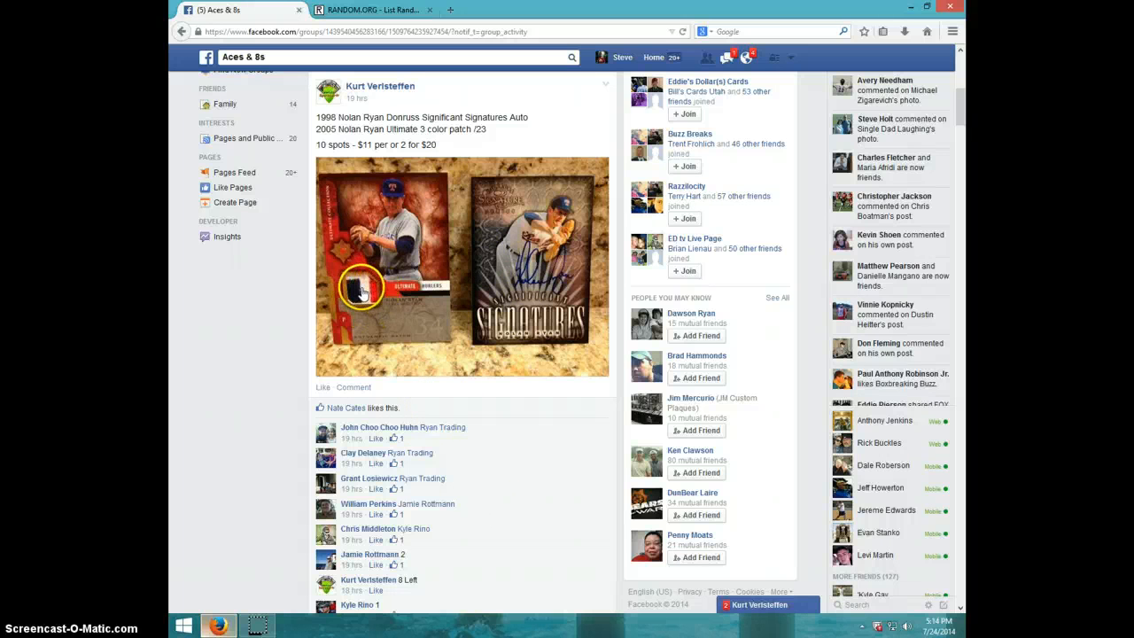
mouse_move(363, 290)
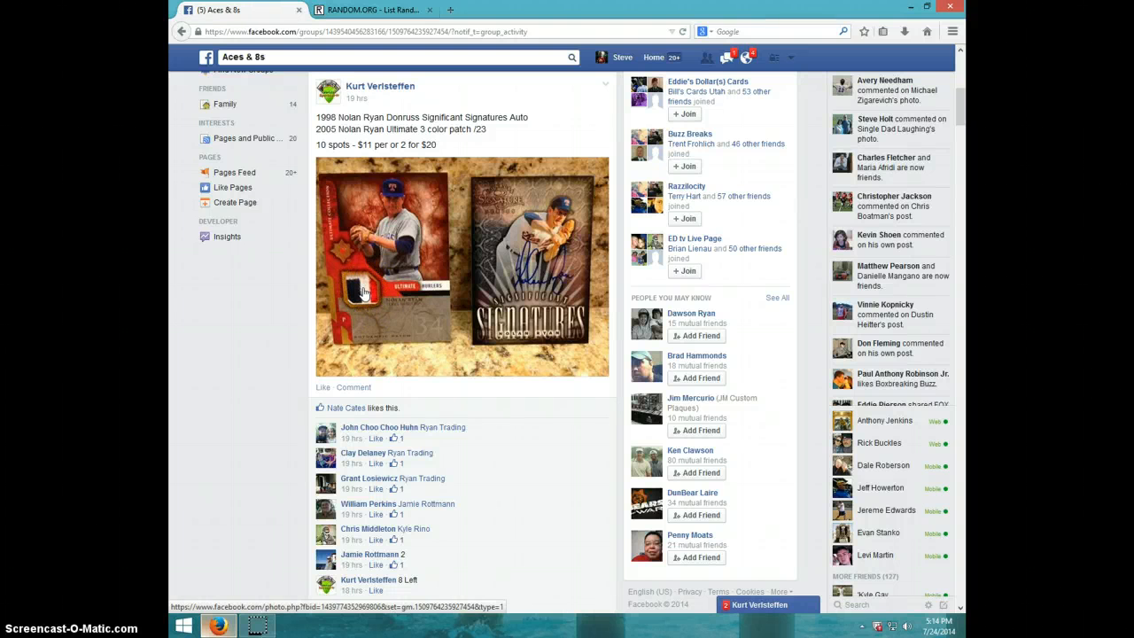
- Post a LIVE comment under the participant list and check the taskbar clock
scroll("down", 3)
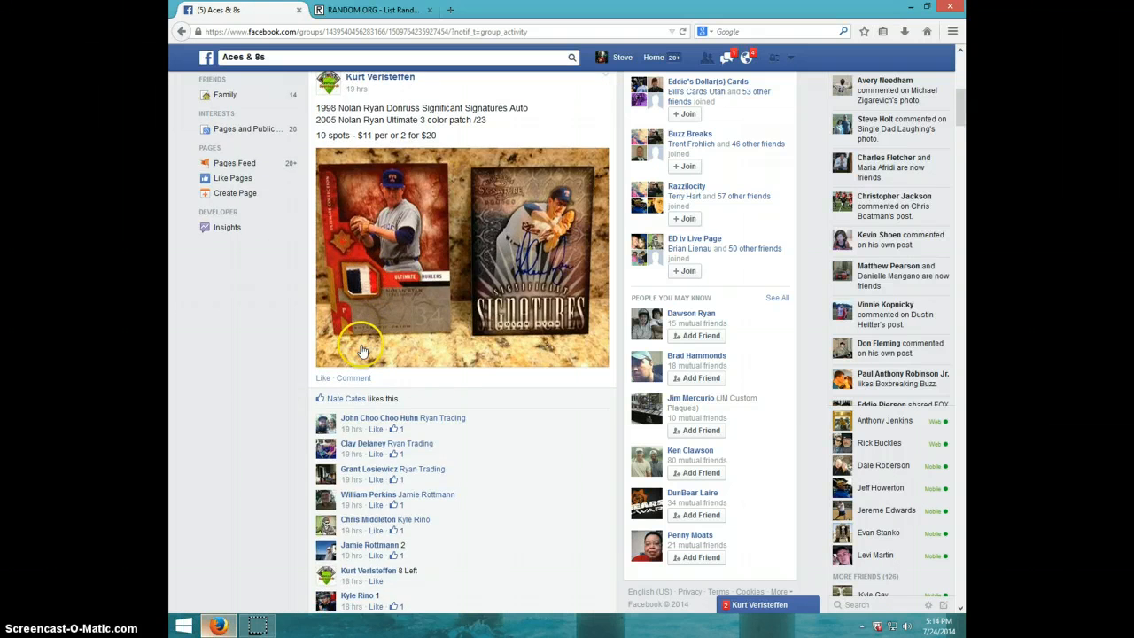
scroll("down", 3)
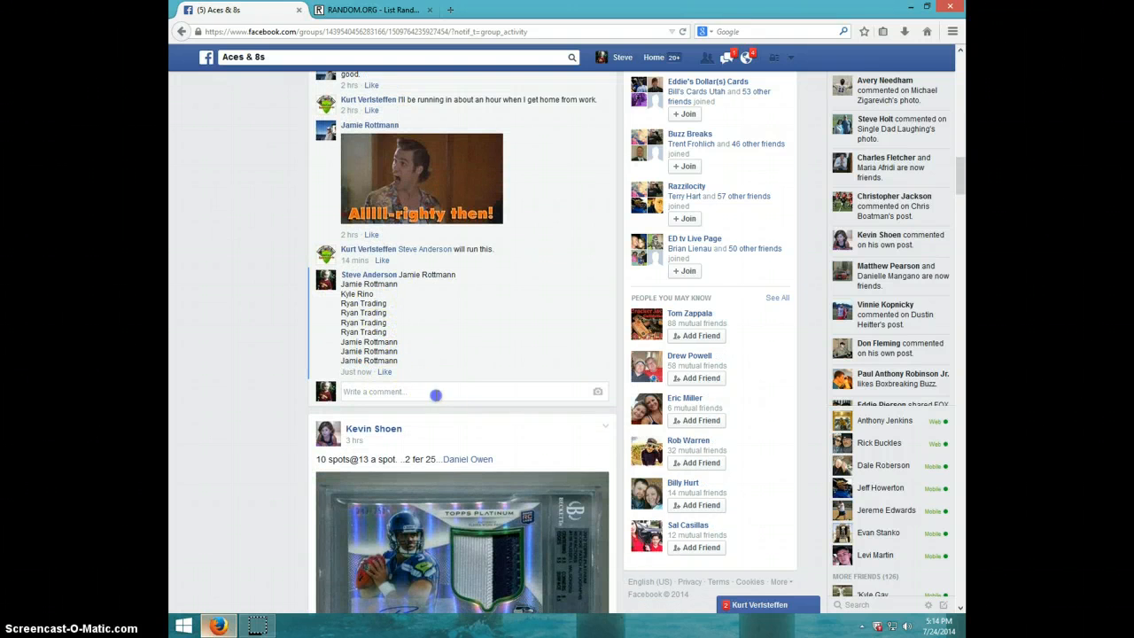
type("Li")
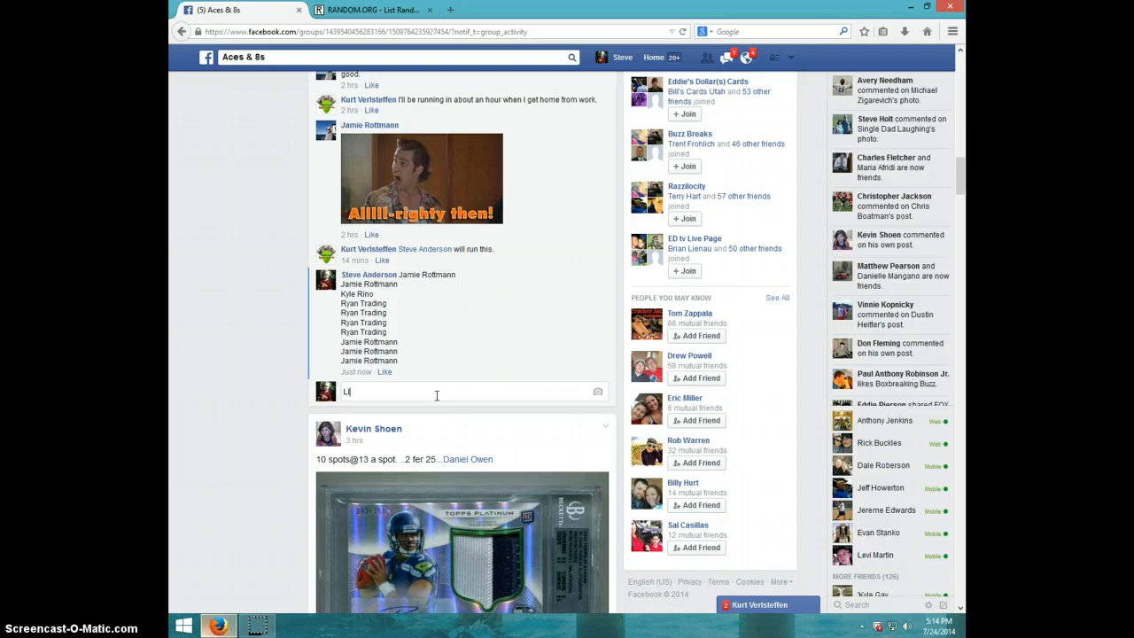
key("Return")
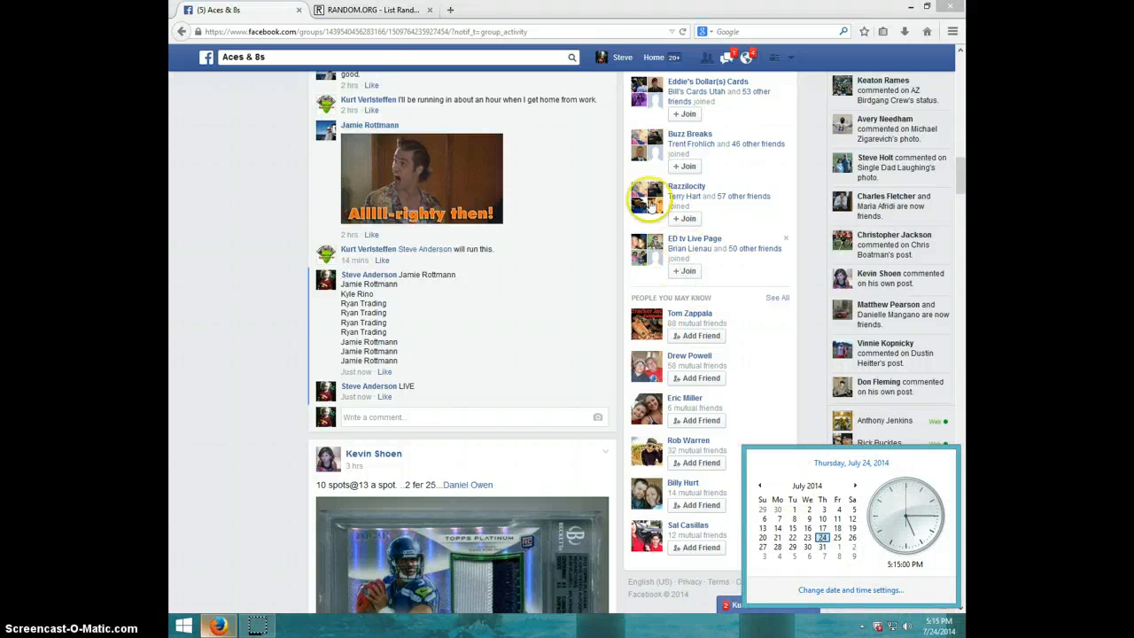
left_click(372, 10)
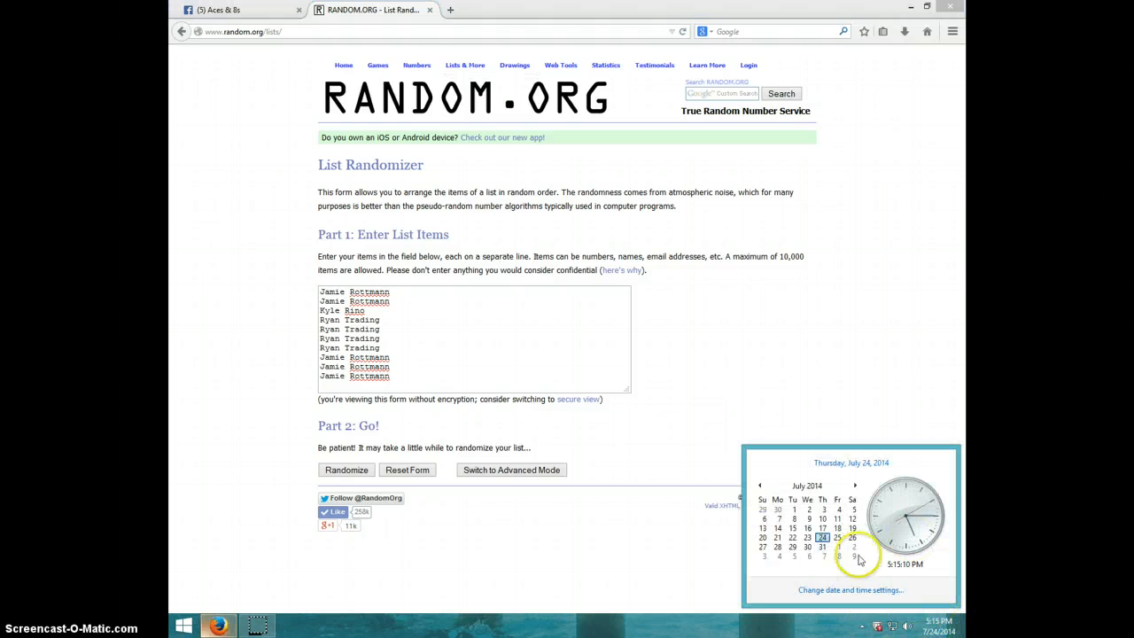
- Dismiss the clock popup and randomize the ten-name list seven consecutive times
left_click(345, 469)
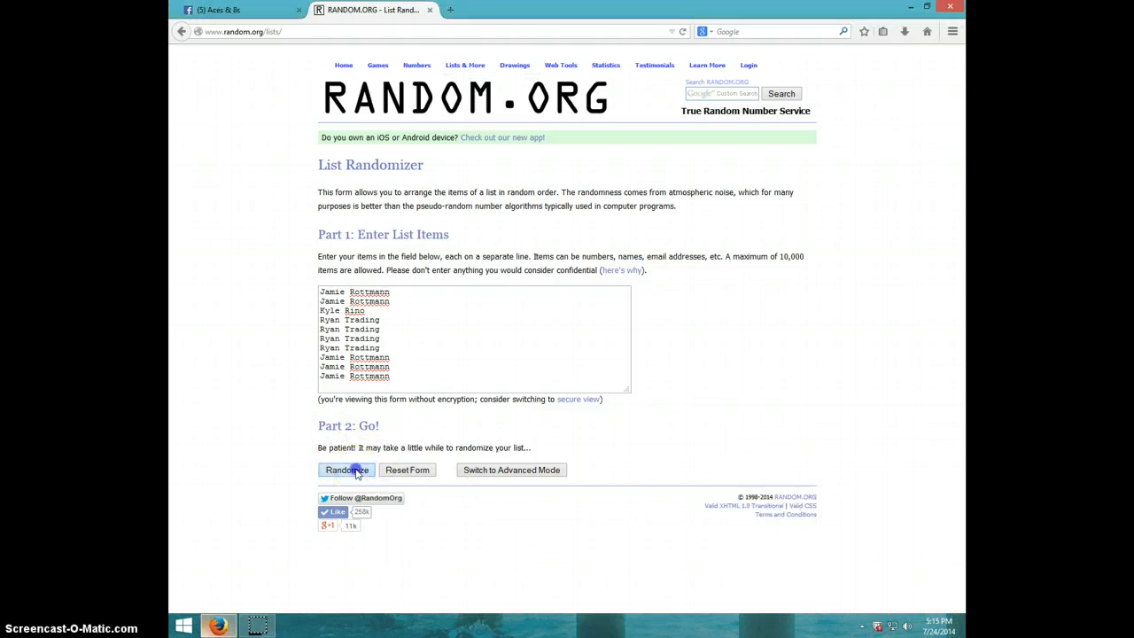
left_click(344, 470)
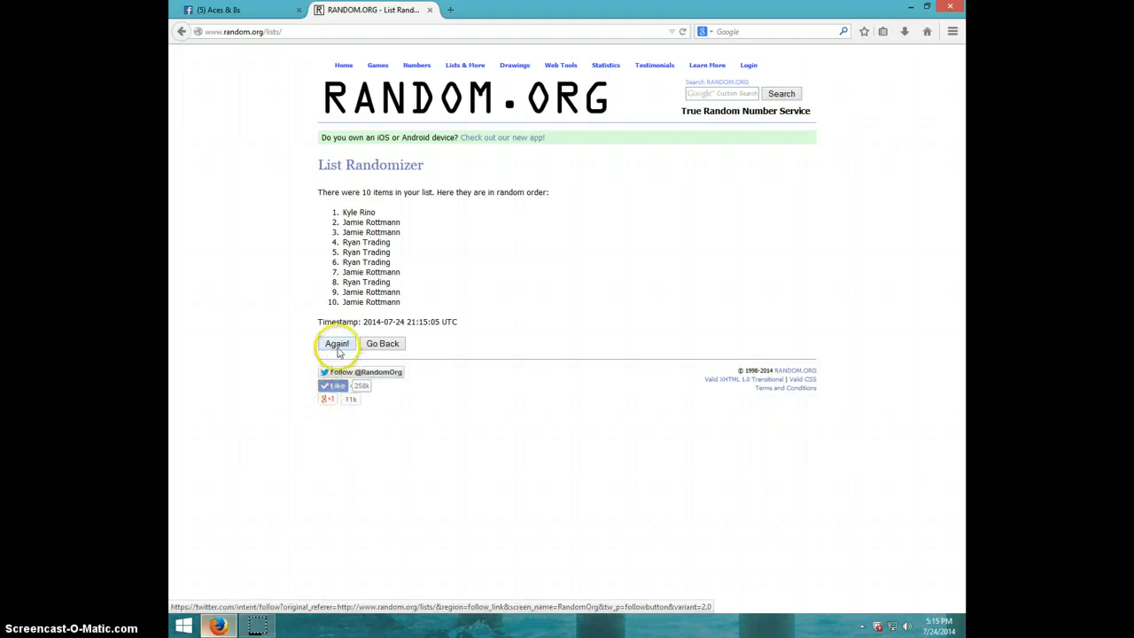
left_click(337, 343)
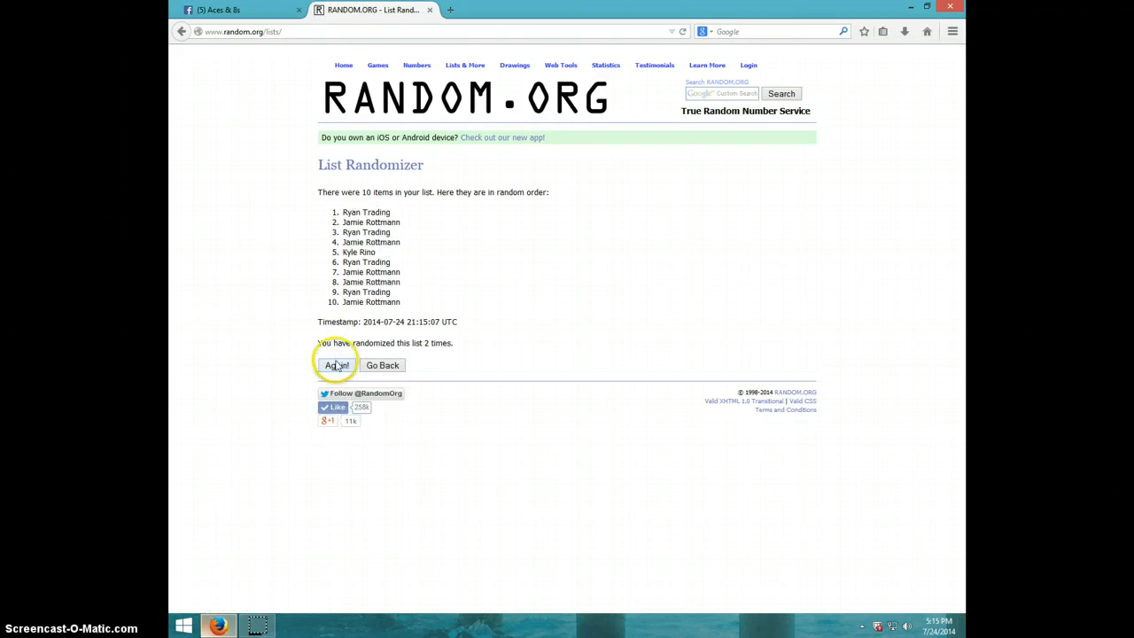
left_click(336, 365)
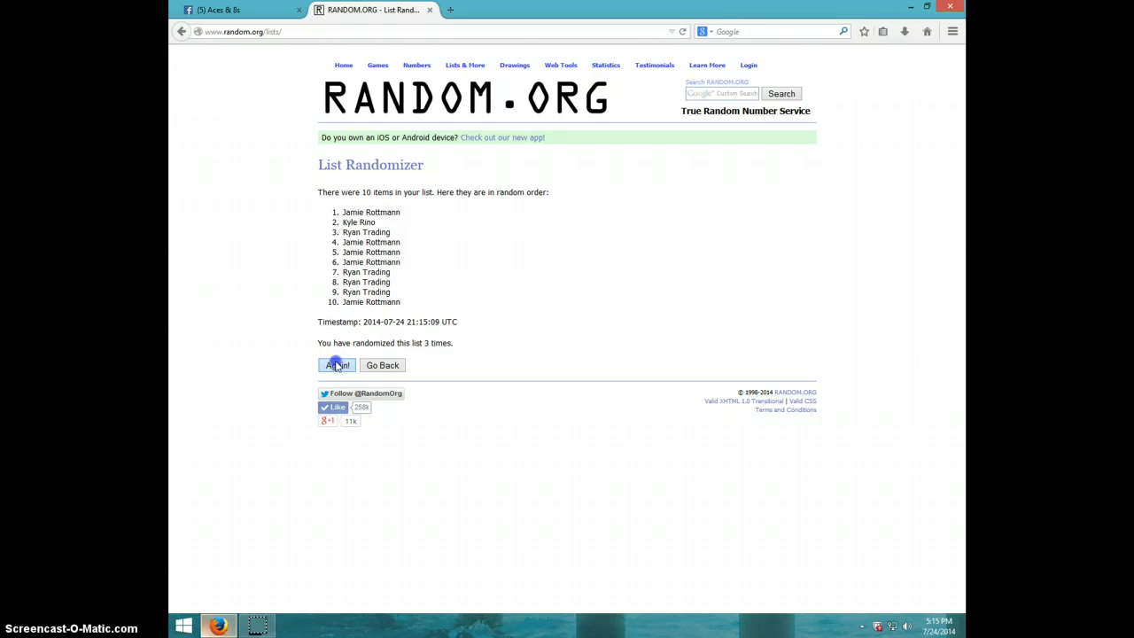
left_click(337, 365)
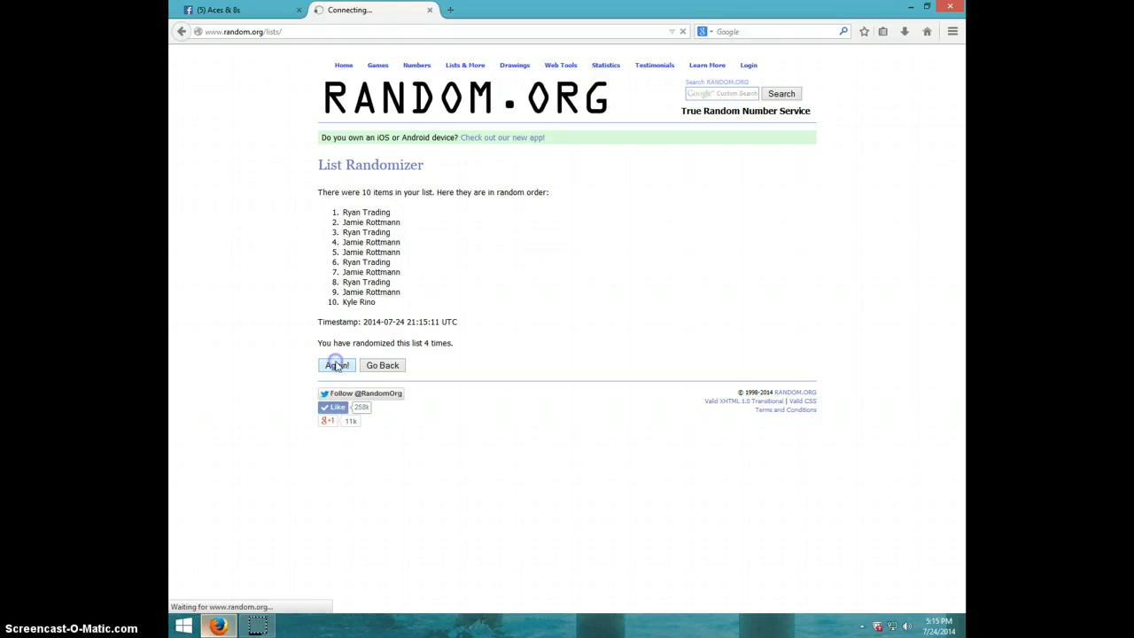
left_click(337, 365)
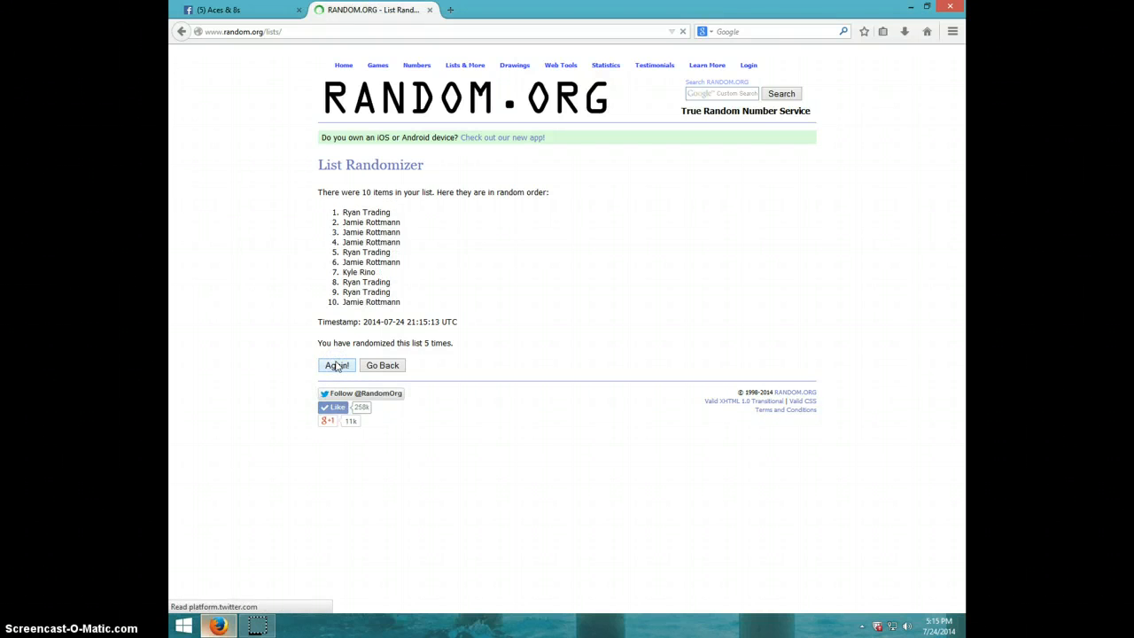
left_click(336, 365)
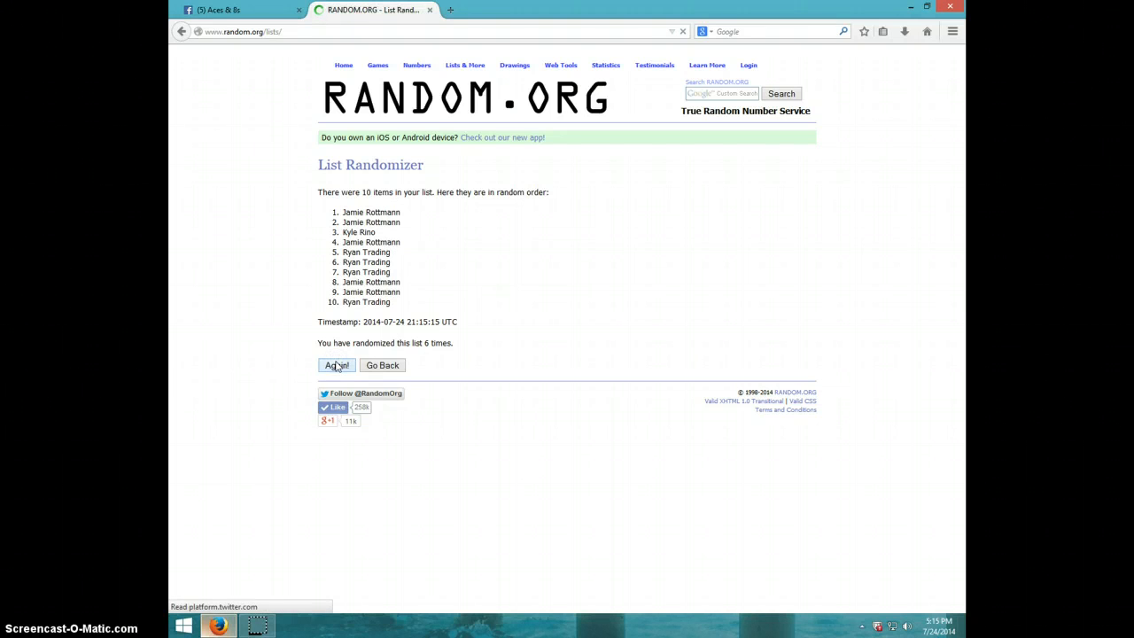
left_click(336, 364)
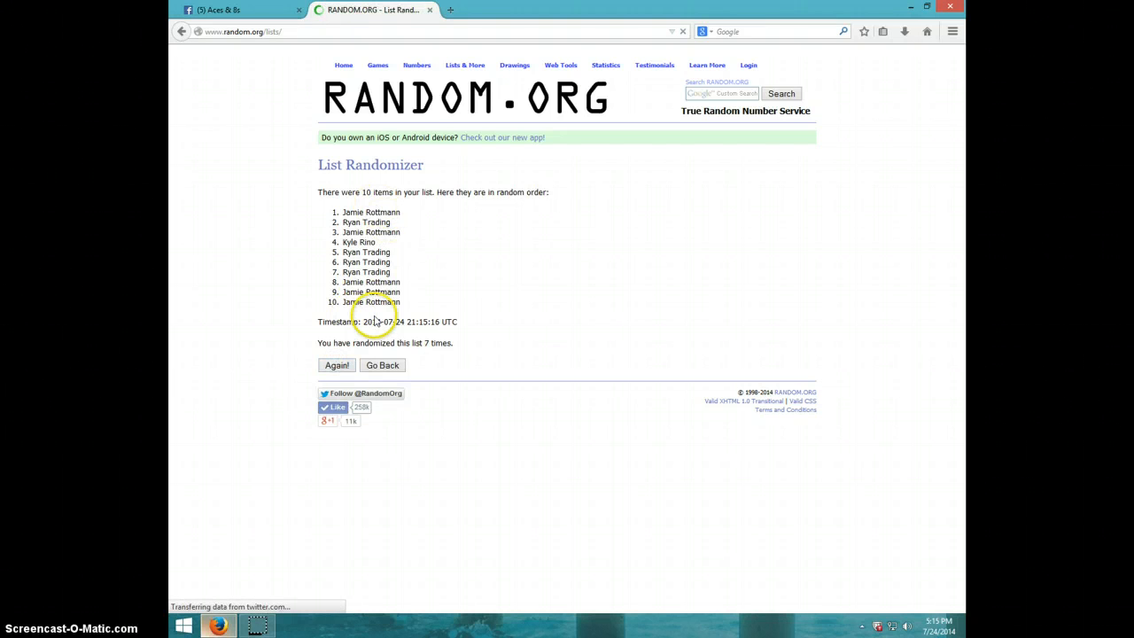
mouse_move(936, 623)
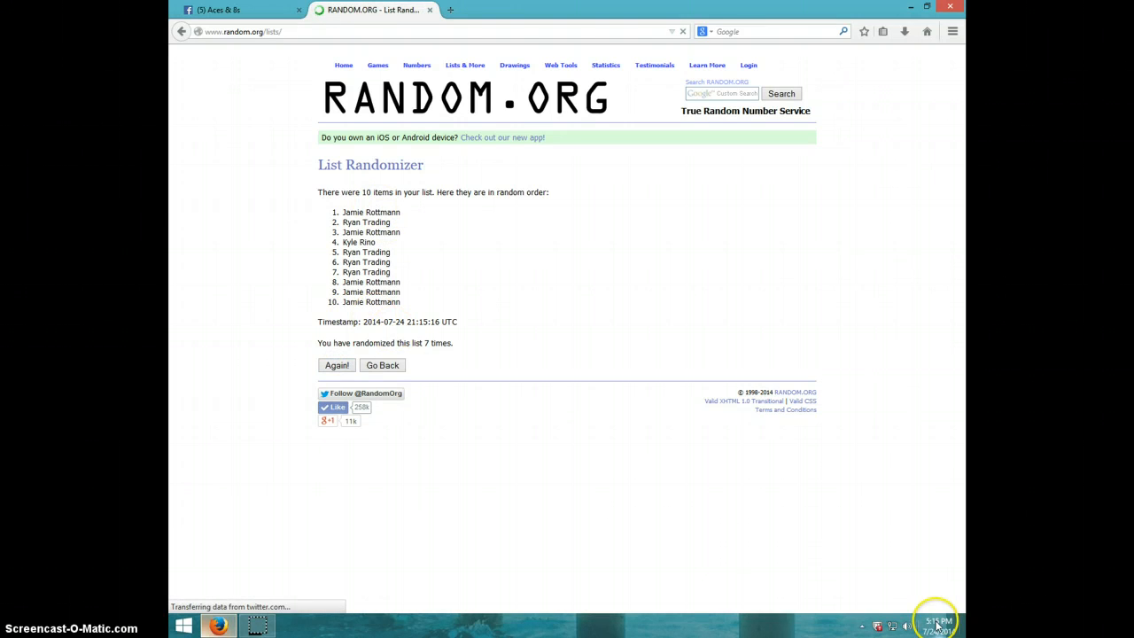
left_click(935, 624)
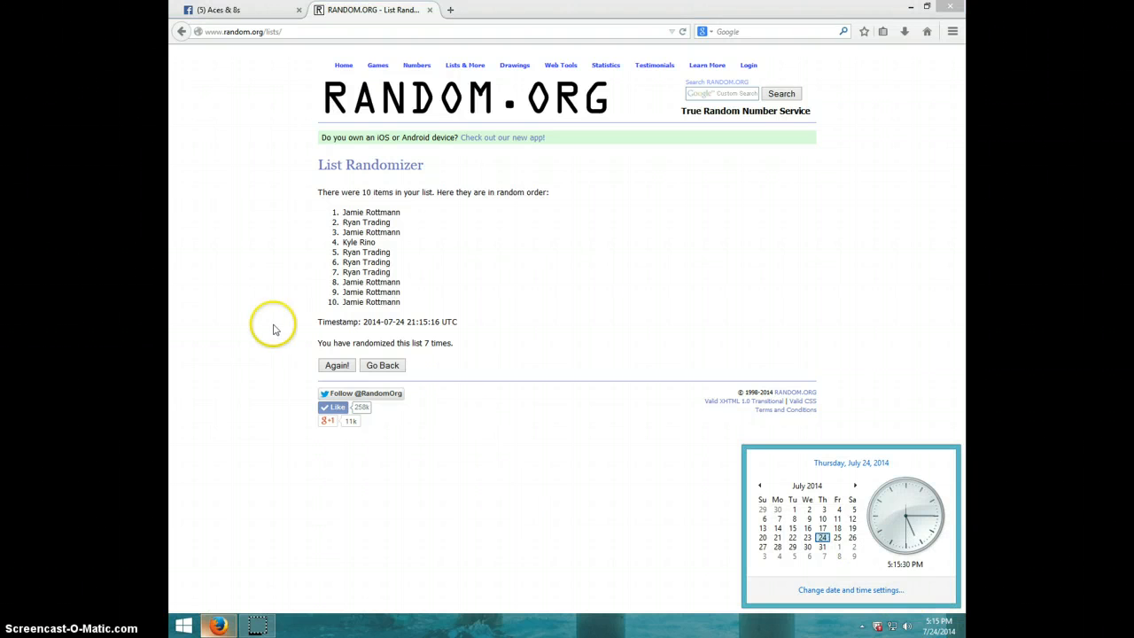
left_click(337, 365)
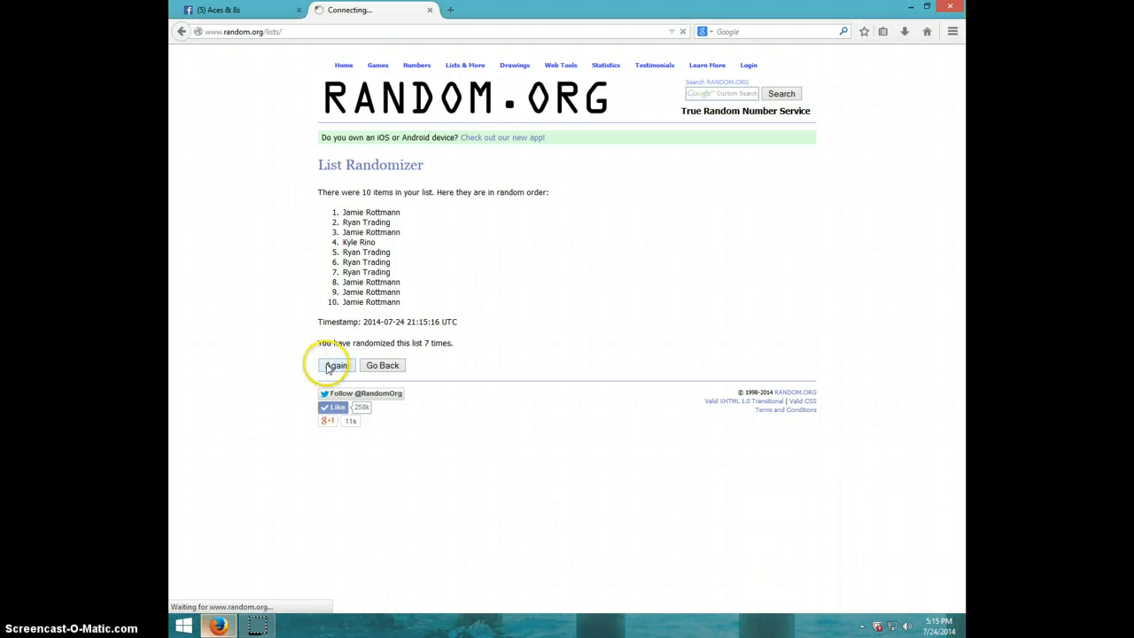
left_click(336, 365)
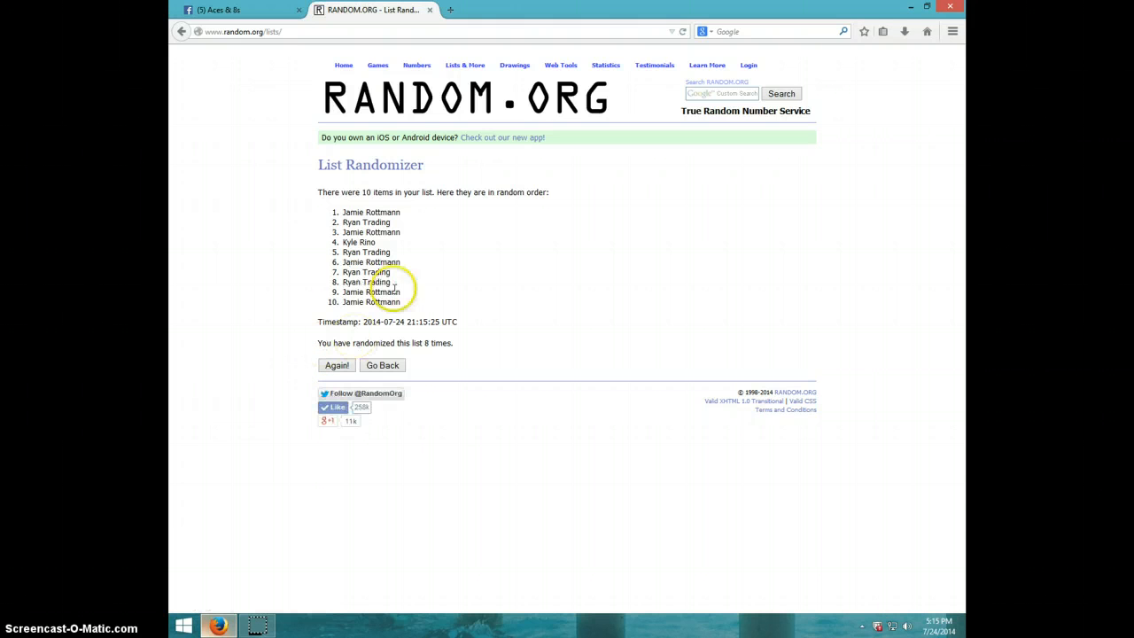
double_click(370, 213)
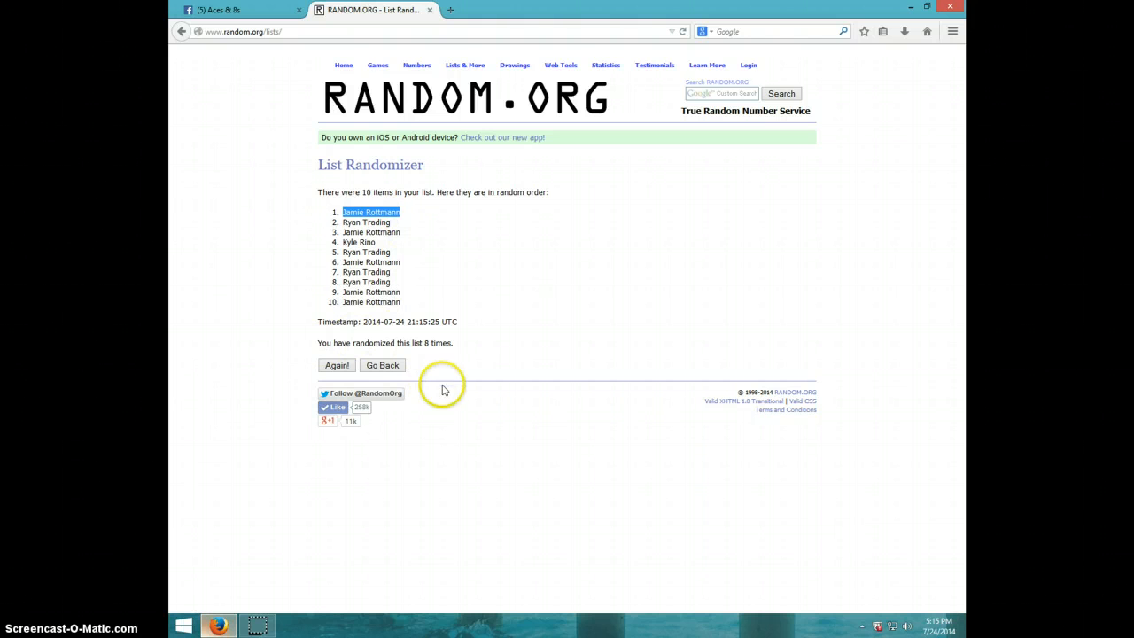
mouse_move(716, 533)
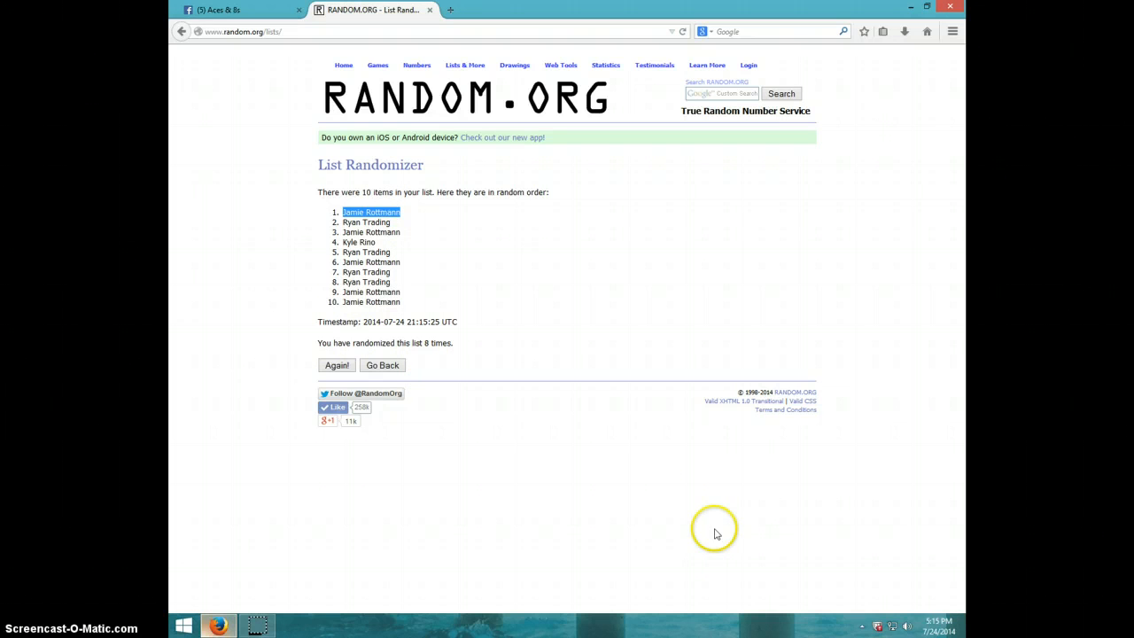
left_click(937, 627)
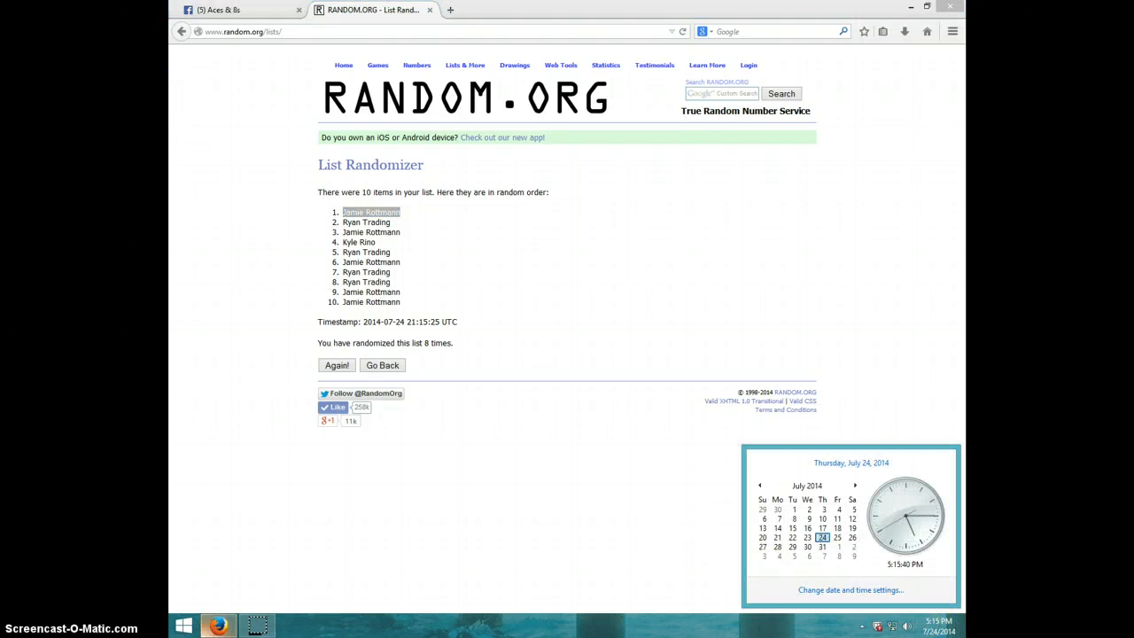
- Post a DONE comment in the Facebook Aces & 8s thread beneath the LIVE reply
left_click(239, 11)
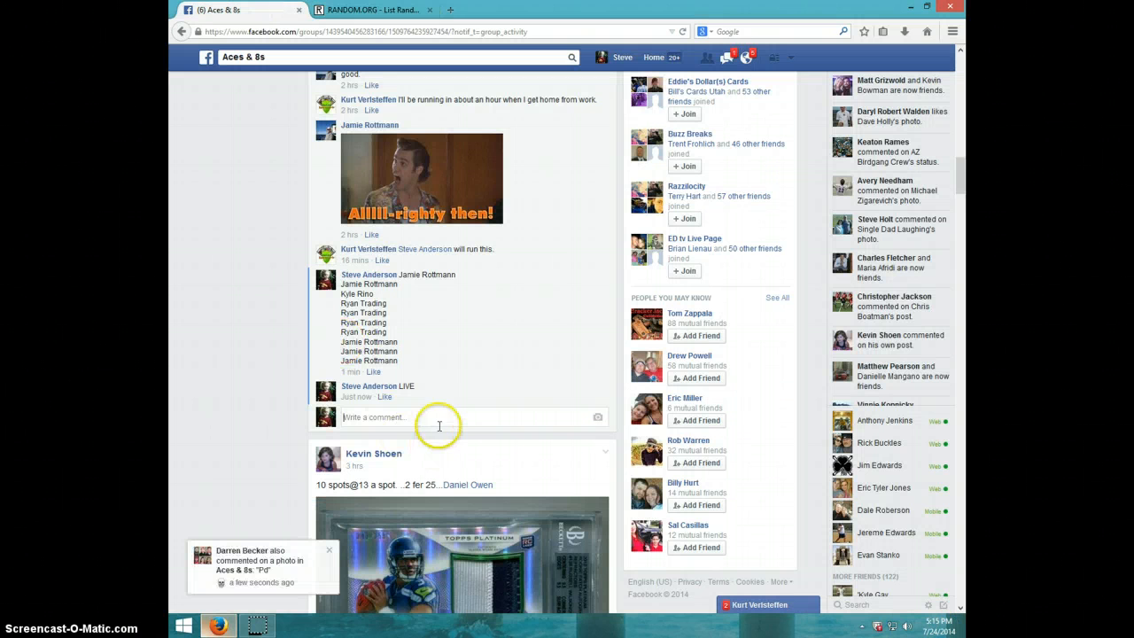
type("DO")
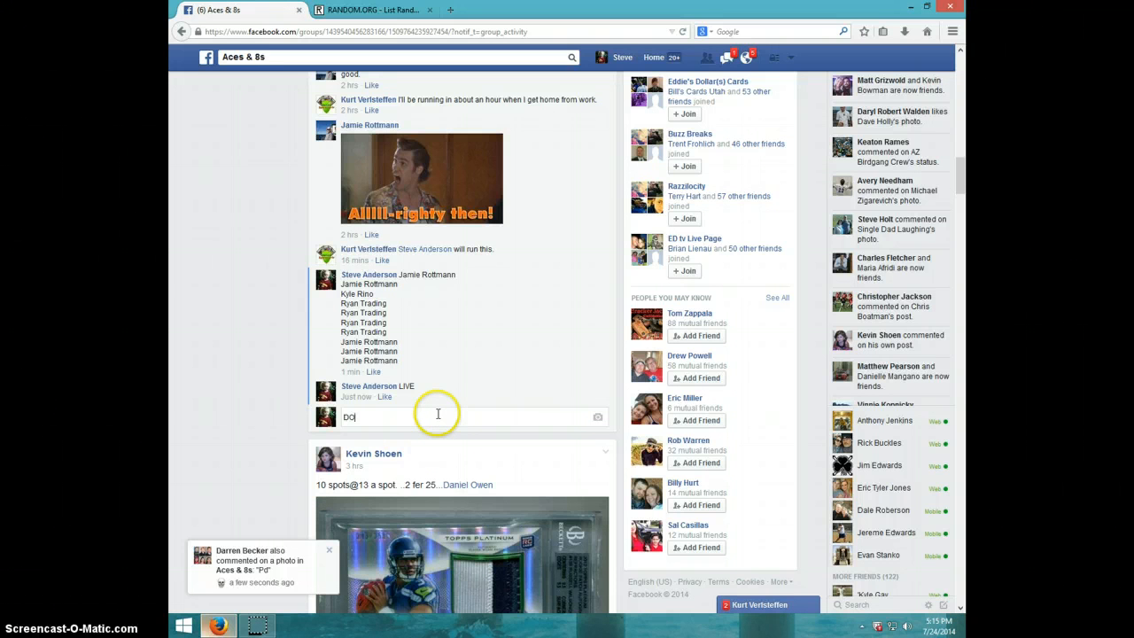
key("Return")
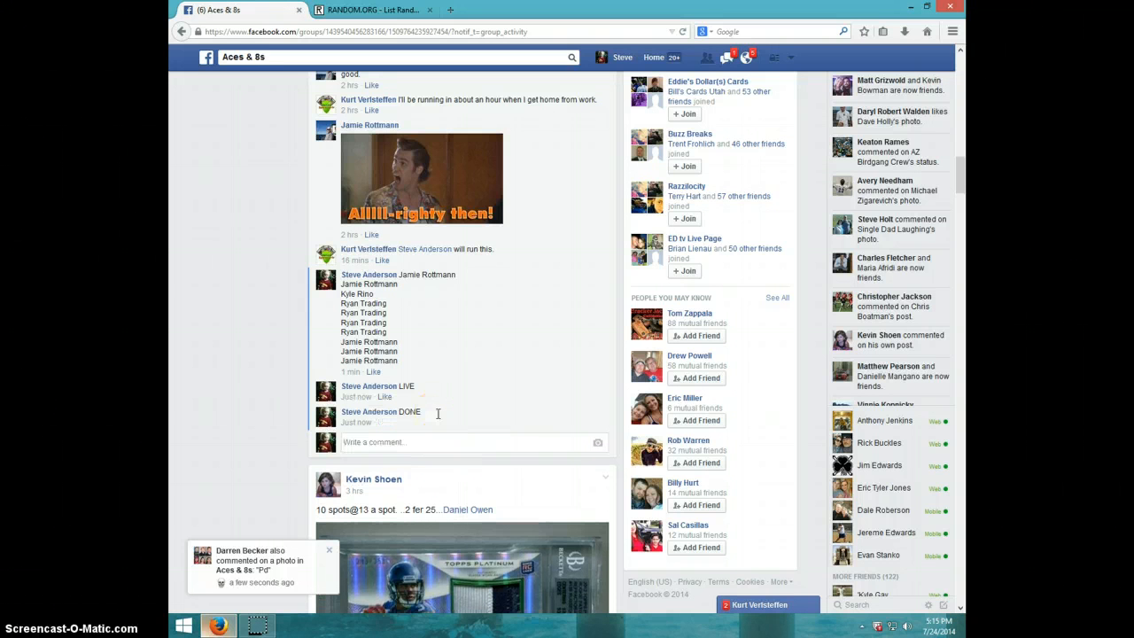